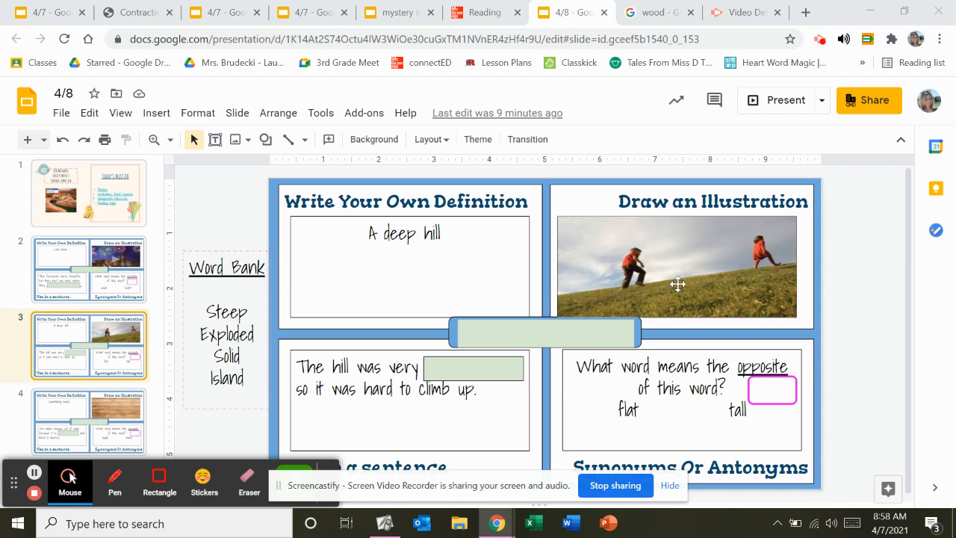
mouse_move(579, 290)
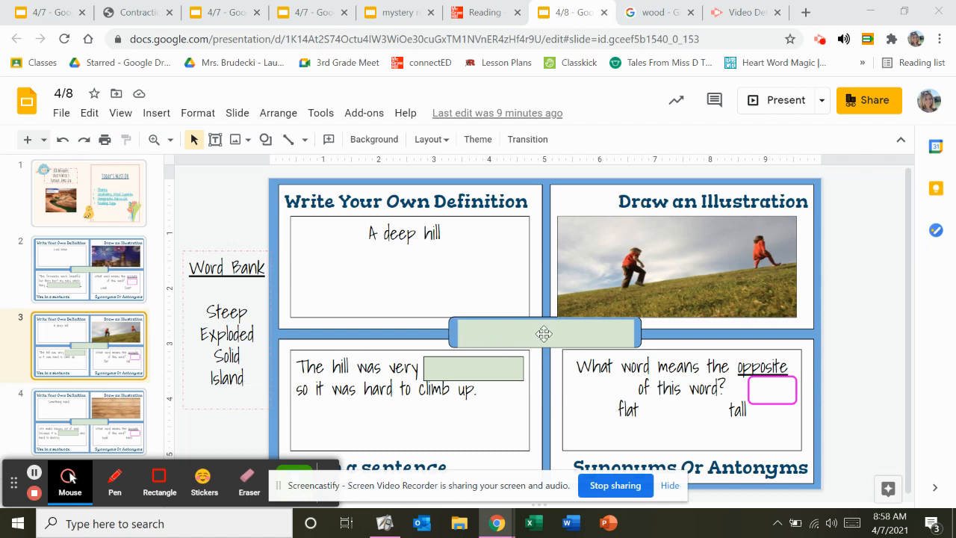
mouse_move(596, 333)
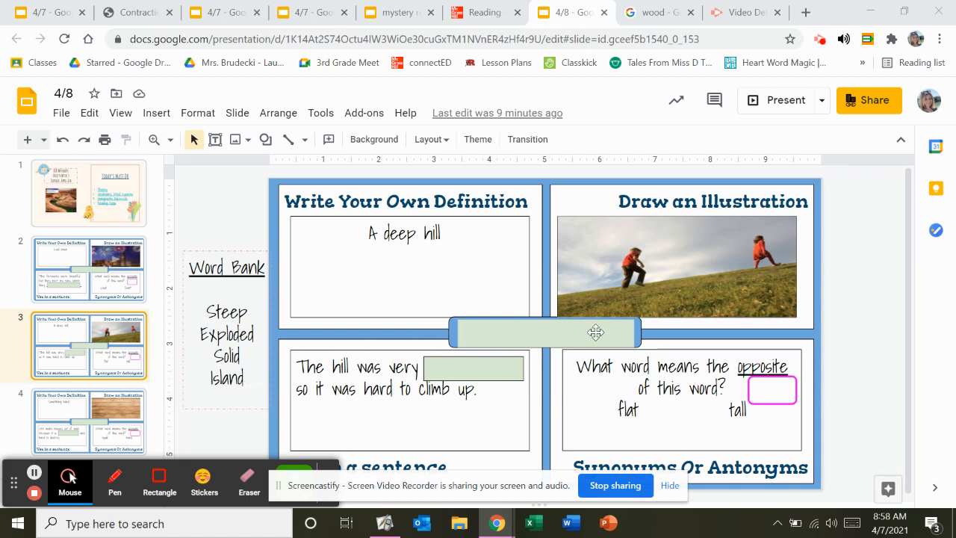
mouse_move(320, 344)
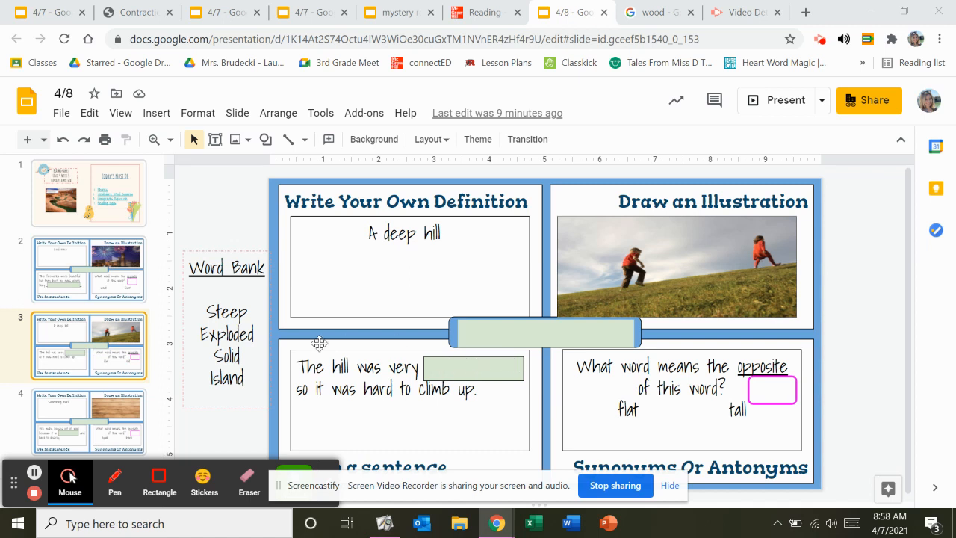
mouse_move(400, 359)
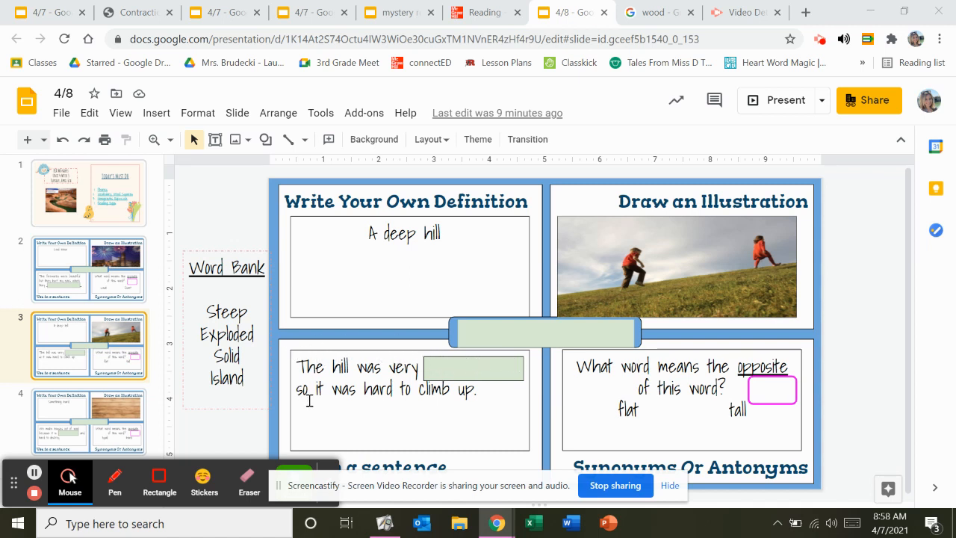
mouse_move(471, 405)
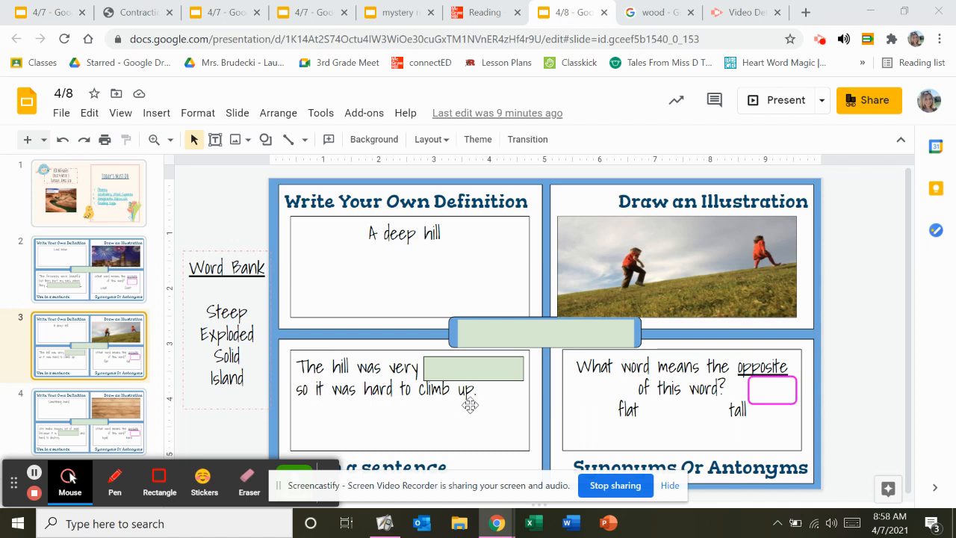
type("I")
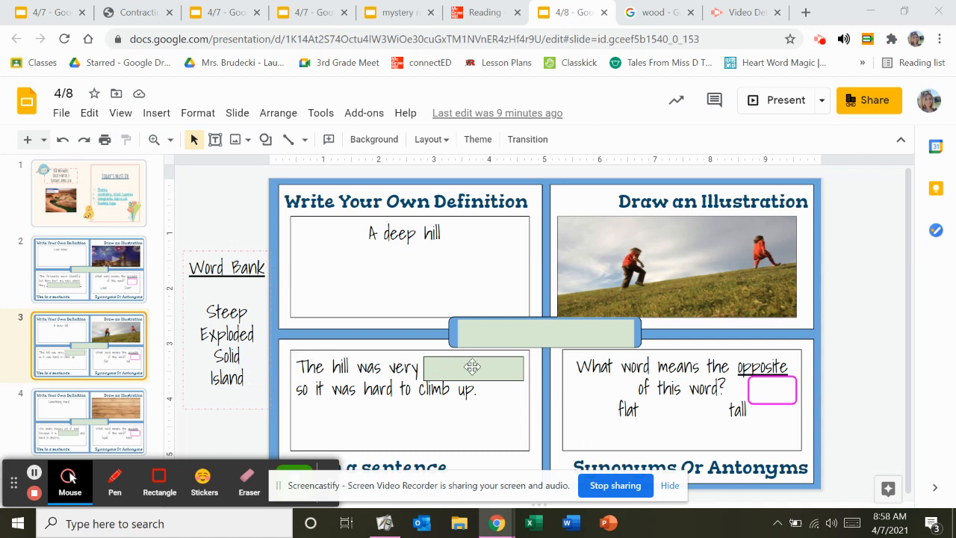
mouse_move(500, 362)
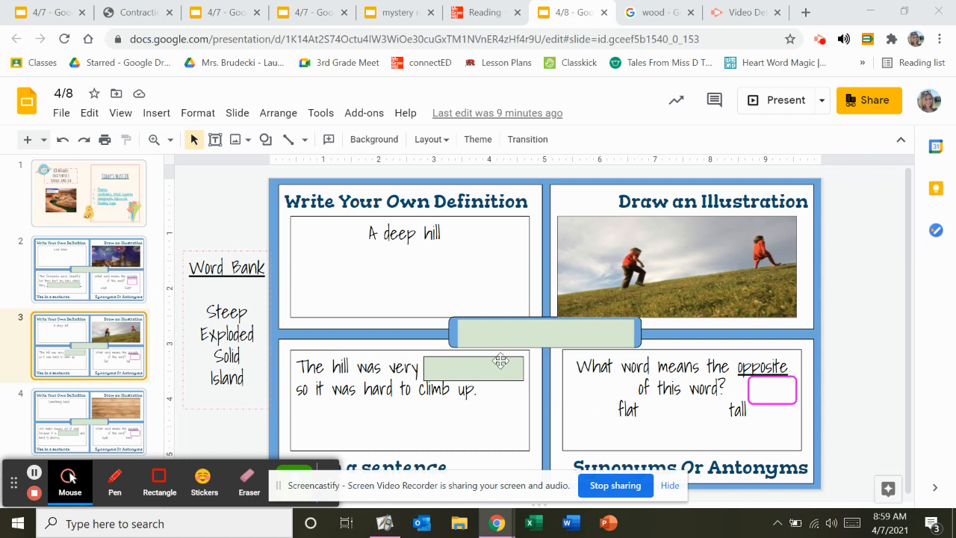
mouse_move(775, 345)
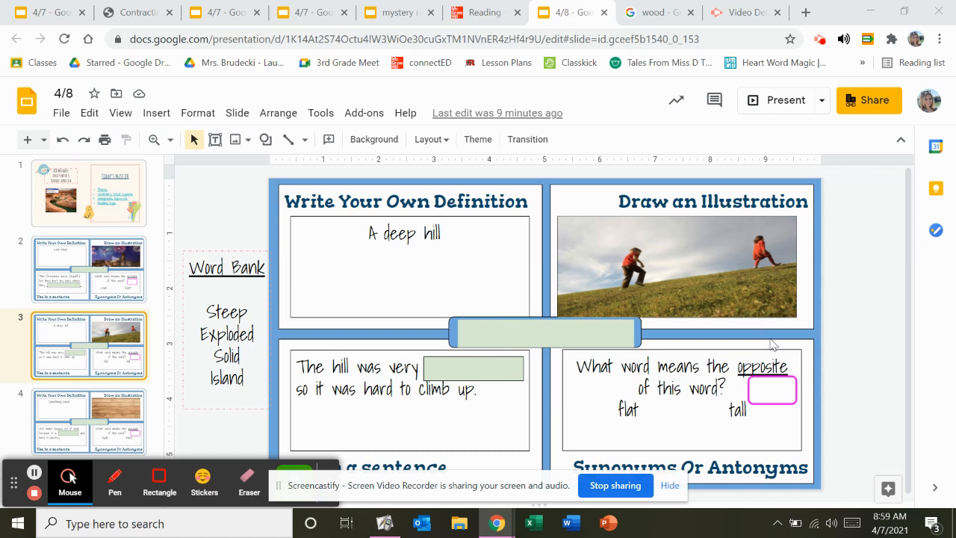
mouse_move(773, 381)
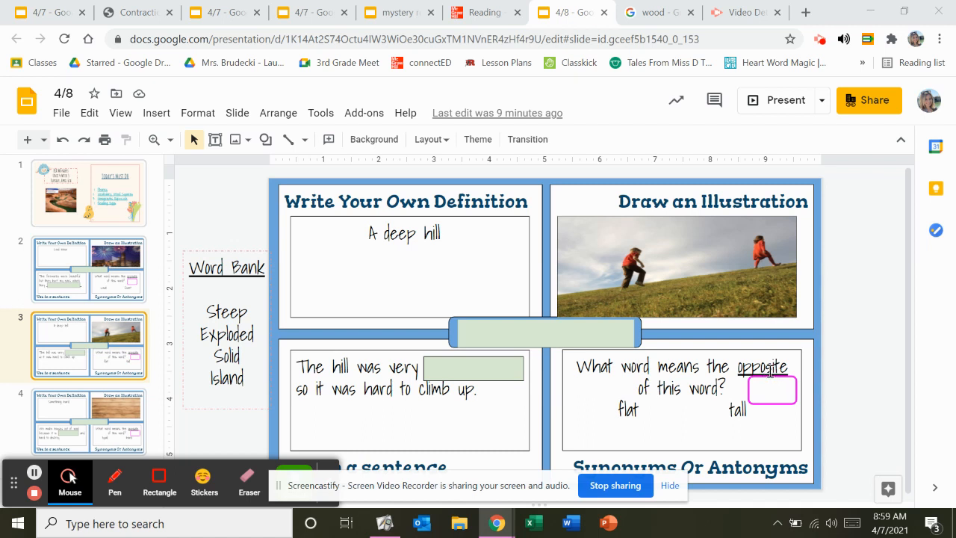
mouse_move(480, 327)
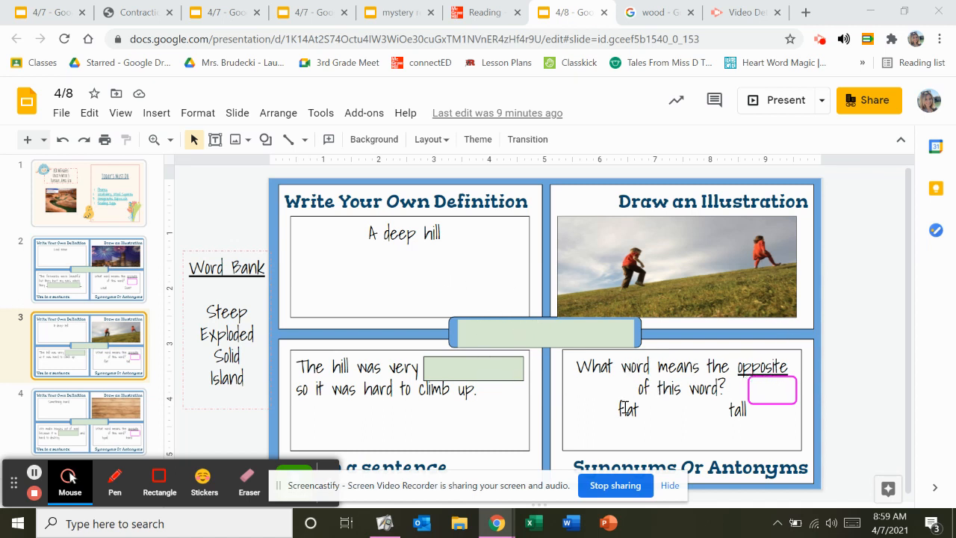
mouse_move(856, 391)
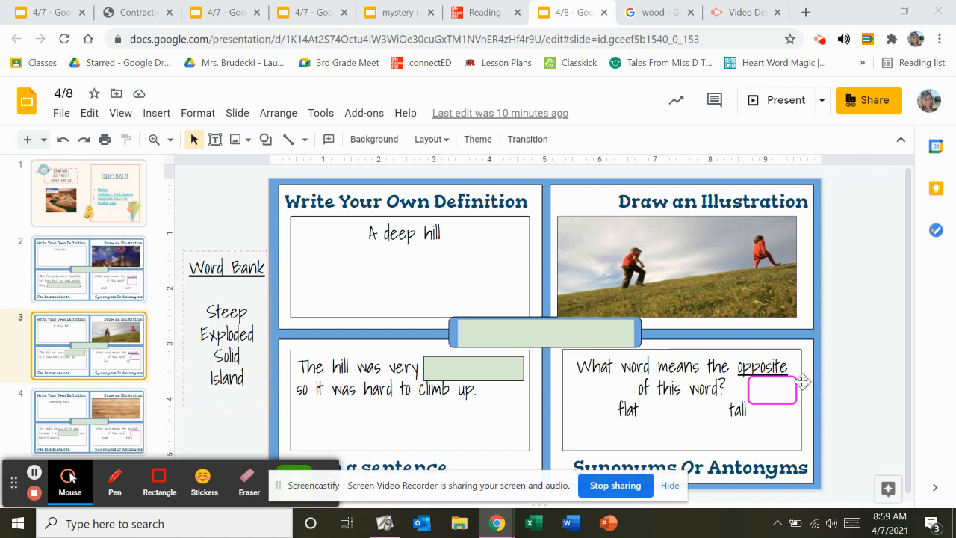
mouse_move(762, 410)
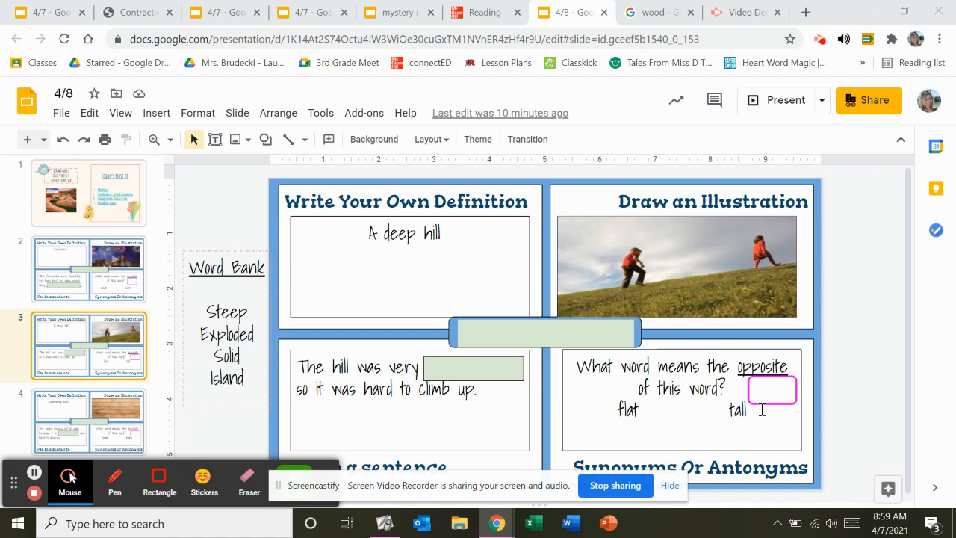
mouse_move(721, 406)
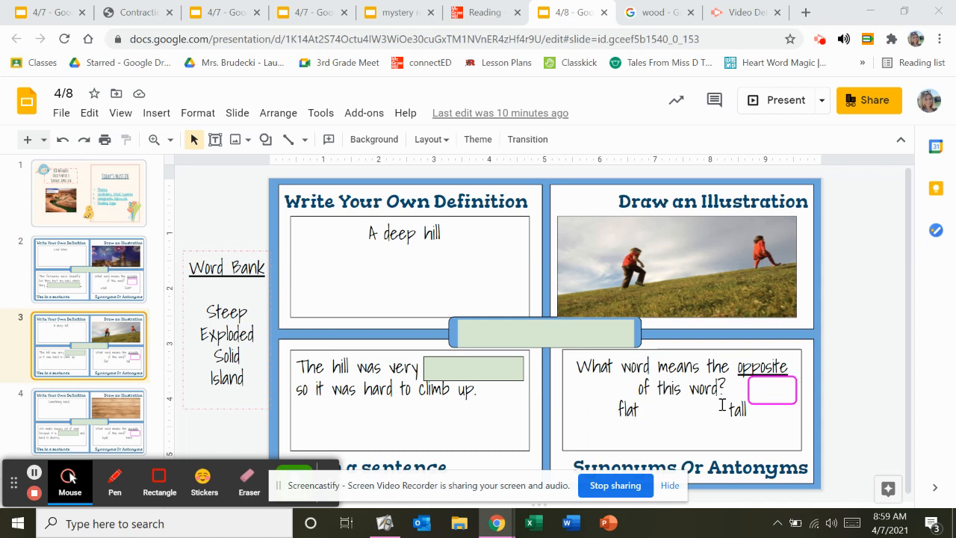